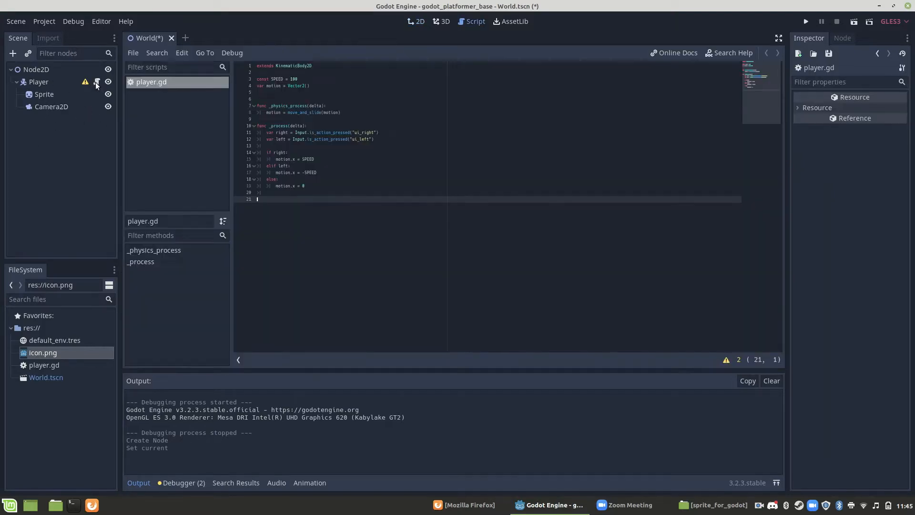
Select the whole player.gd script, save, and switch to the World scene's 2D view.
key(ctrl+a)
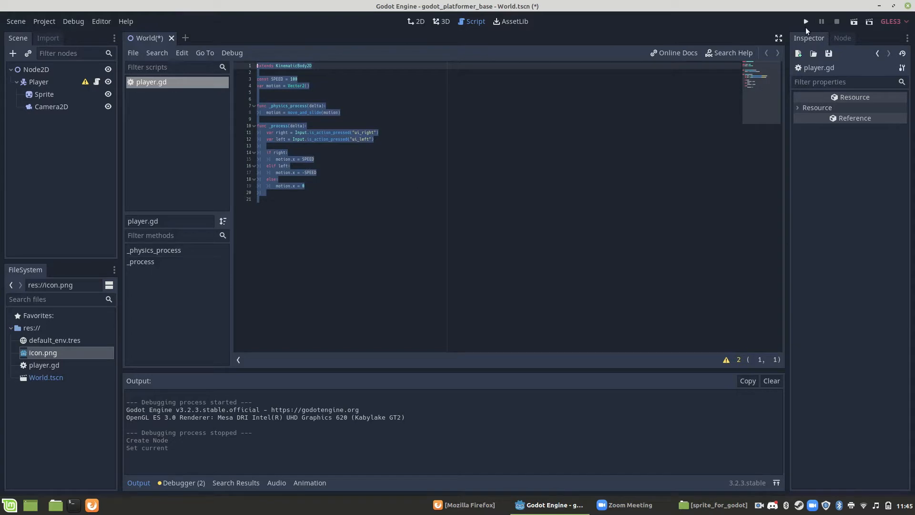
click(804, 21)
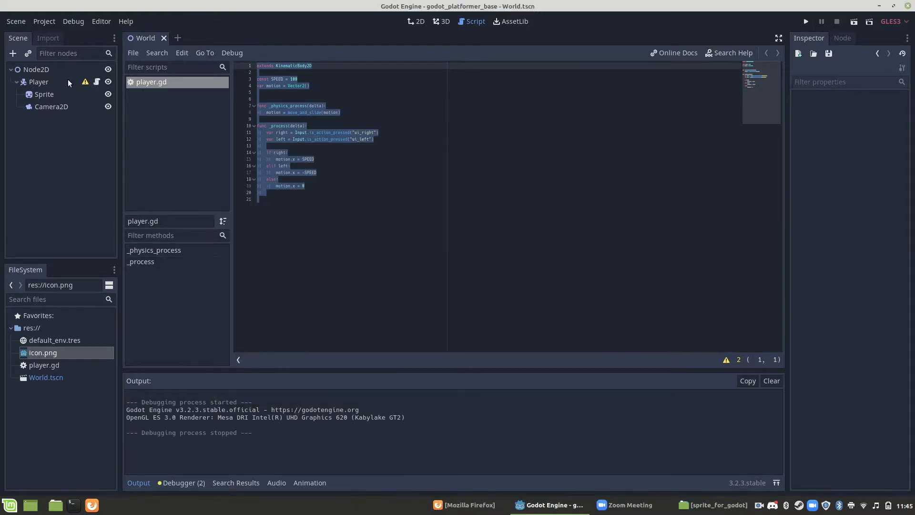
click(416, 22)
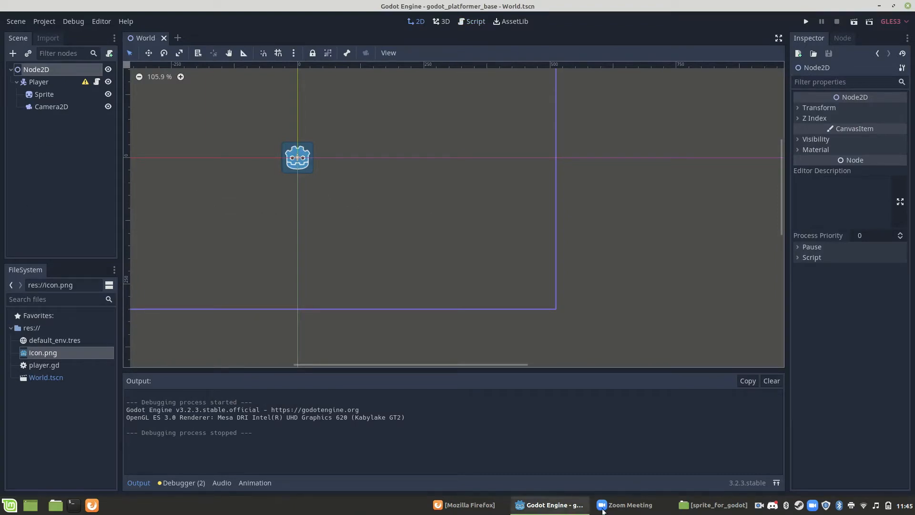
Bring Sprite-0001-Sheet.png from the sprite_for_godot folder into the project's FileSystem.
click(713, 505)
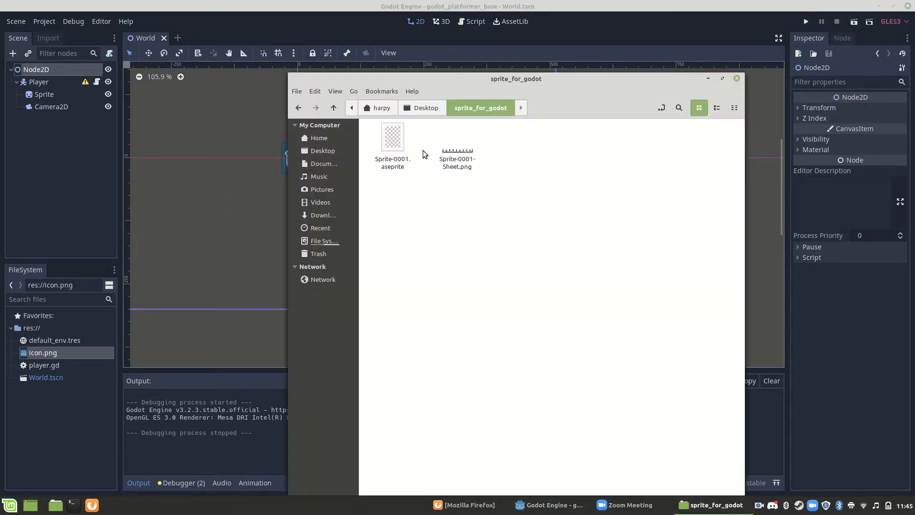
click(456, 157)
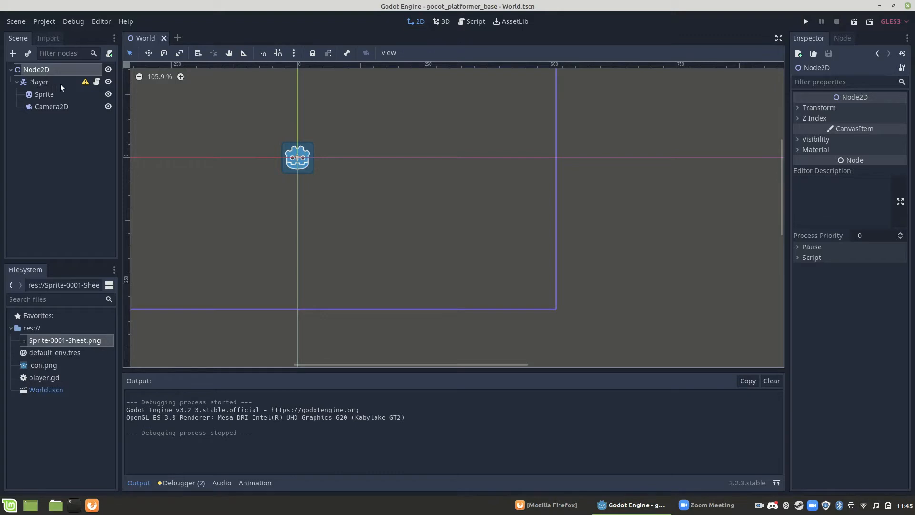
Assign the sprite sheet as the Sprite's texture and reimport it with Filter disabled.
click(43, 94)
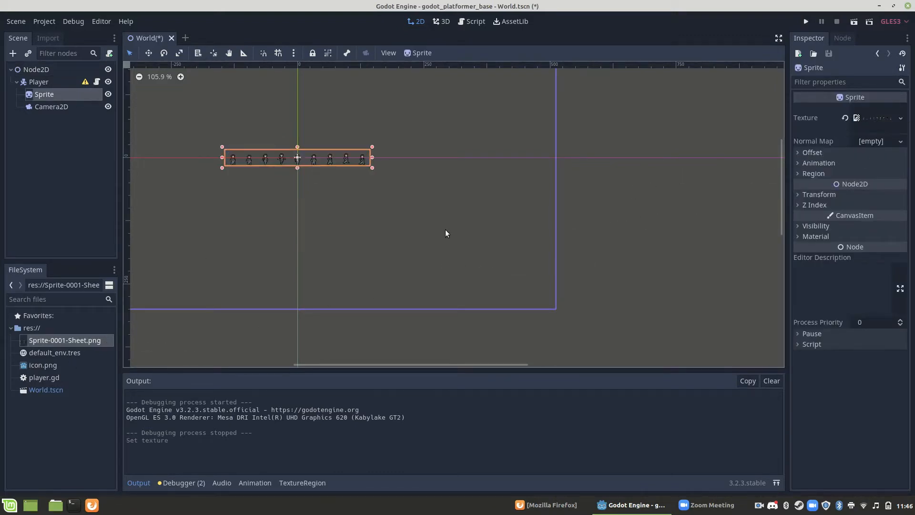
click(47, 38)
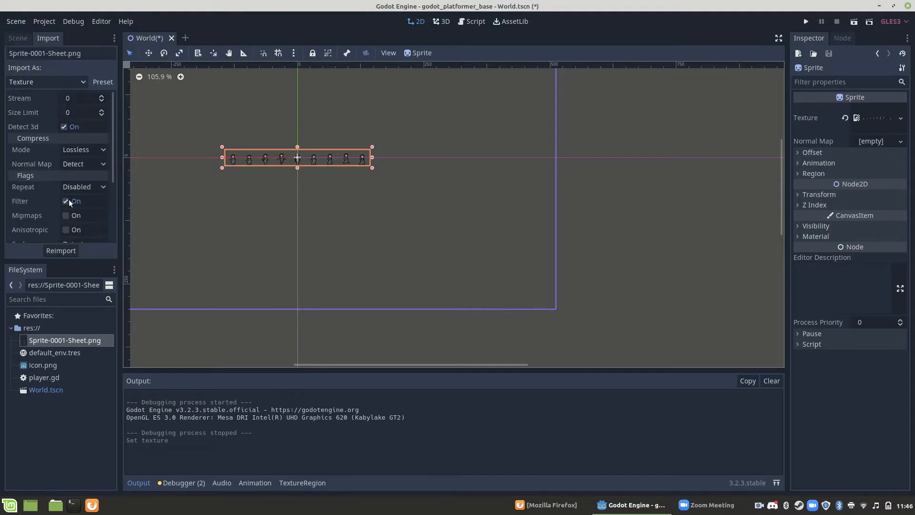
click(65, 201)
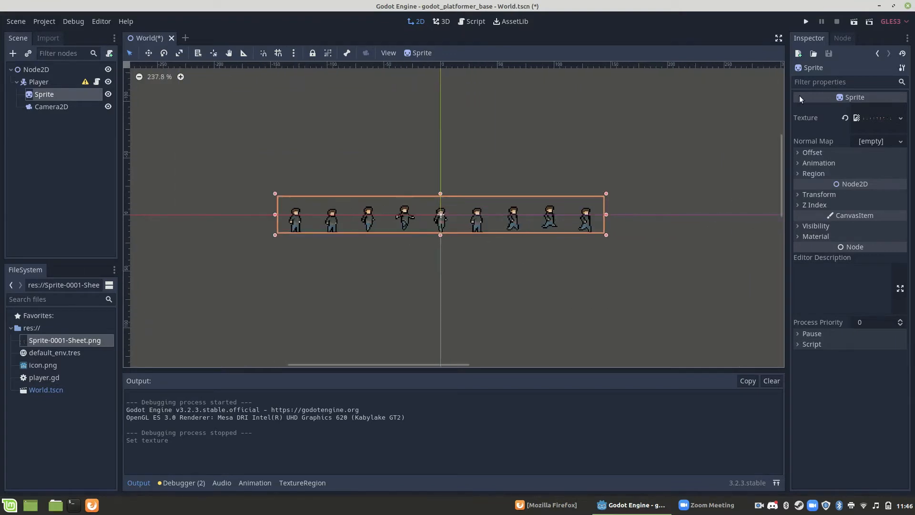
Test-run the game to check the sprite, then close the debug window.
click(804, 21)
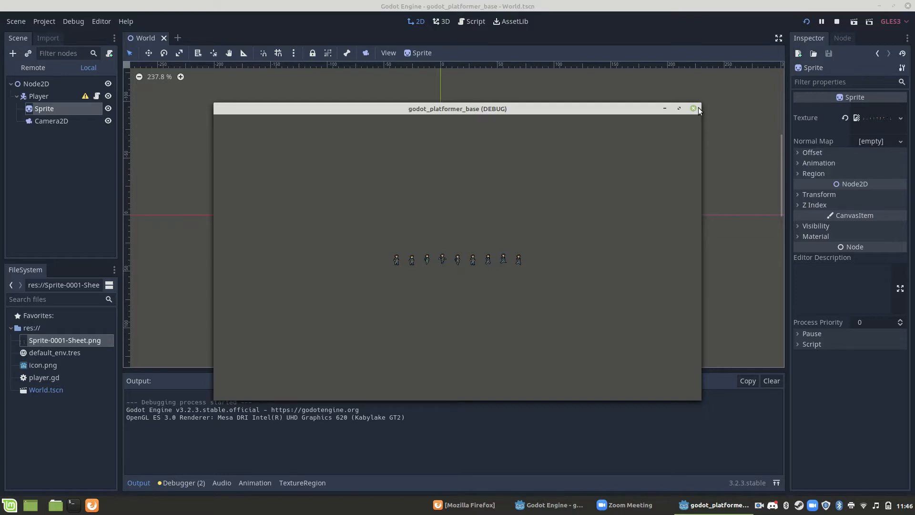
click(693, 109)
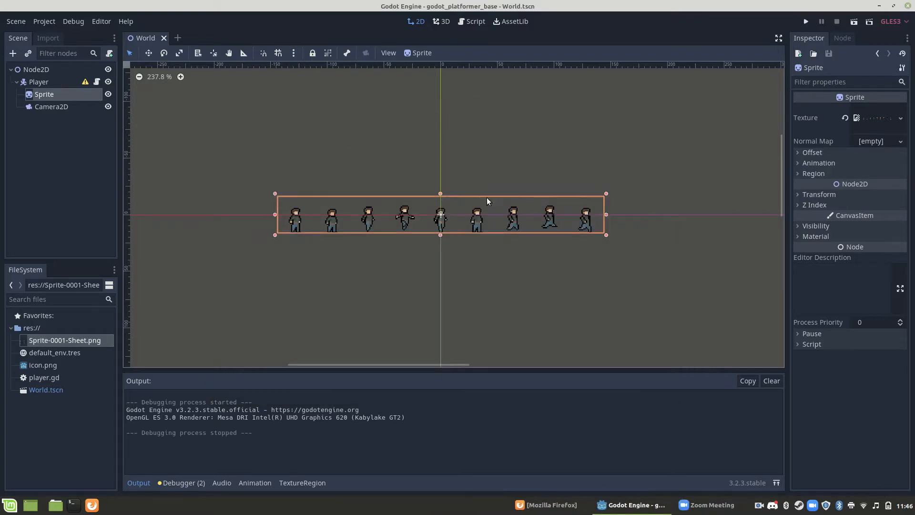
Set the Sprite's Hframes to 9 so only one character shows.
click(818, 163)
text(9)
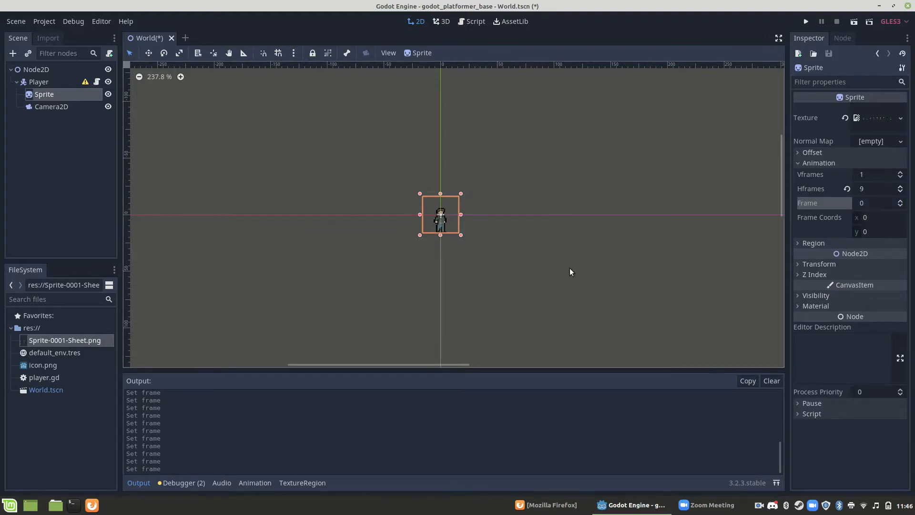
click(38, 82)
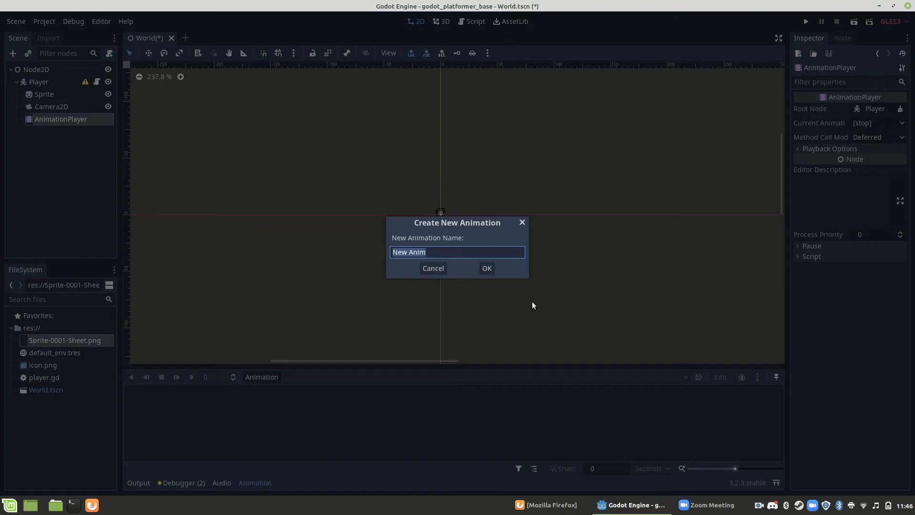
Create the 'idle' animation with Sprite frame keys for frames 0 and 1.
click(486, 267)
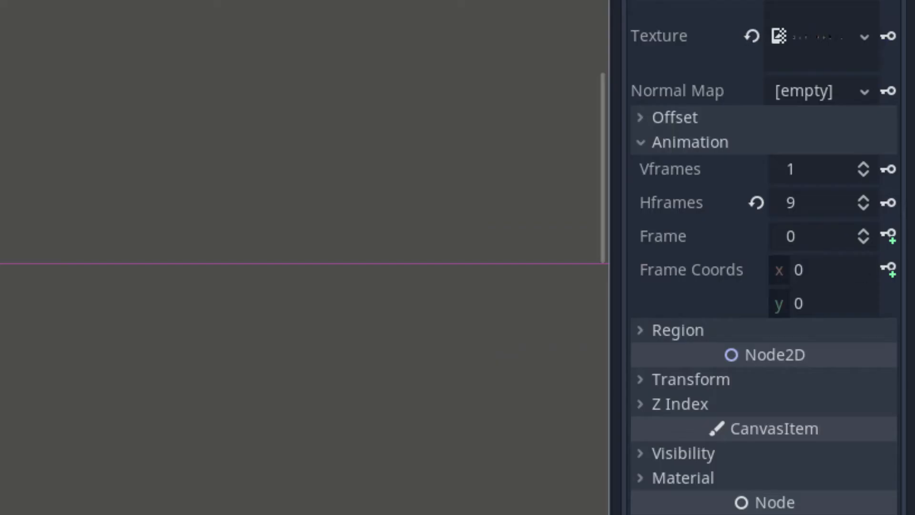
mouse_move(899, 248)
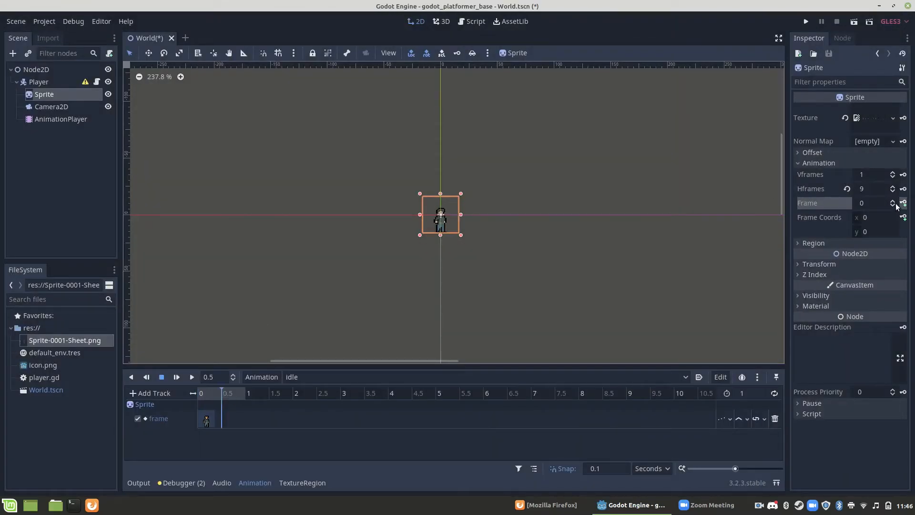
click(892, 201)
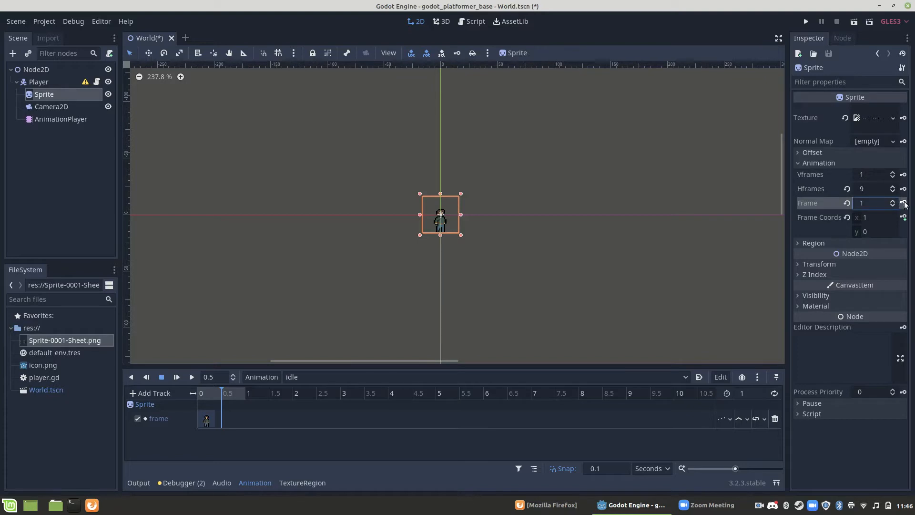
click(892, 200)
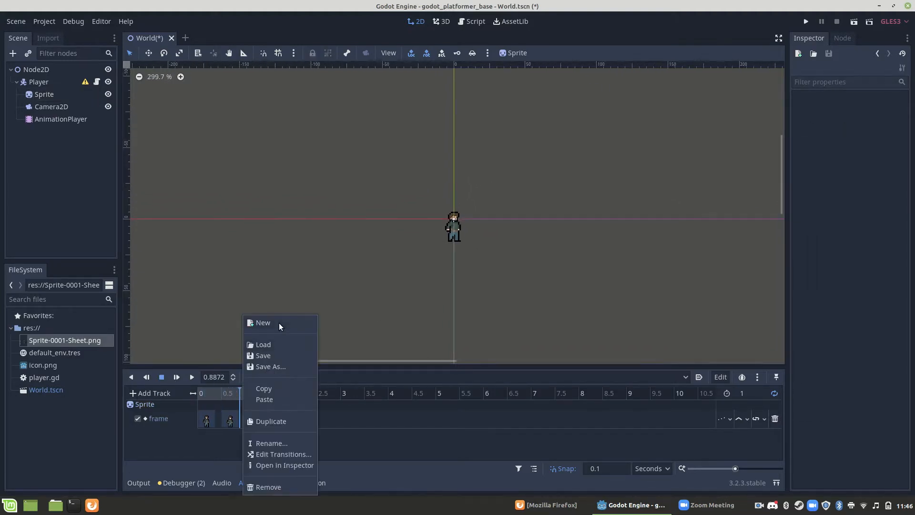
Create the 'run' animation and key the Sprite's frame track through frames 0–8.
click(414, 331)
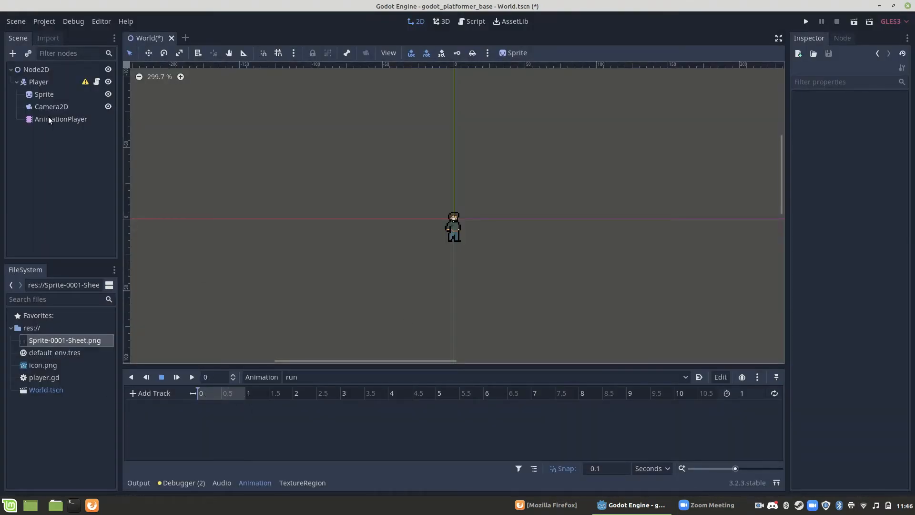
click(44, 95)
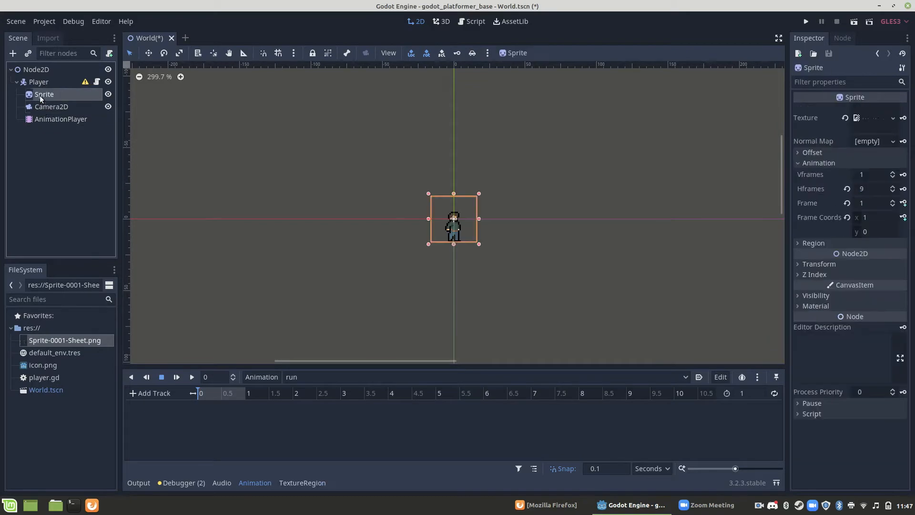
click(892, 201)
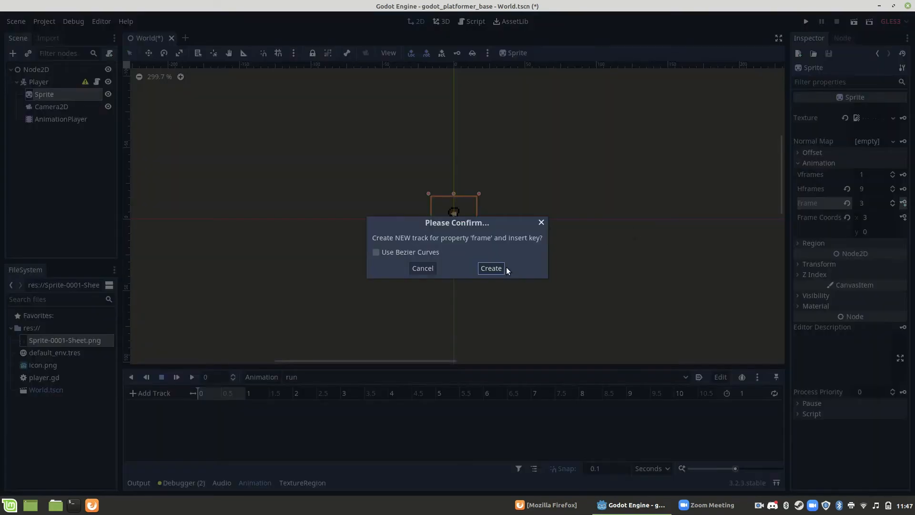
click(490, 268)
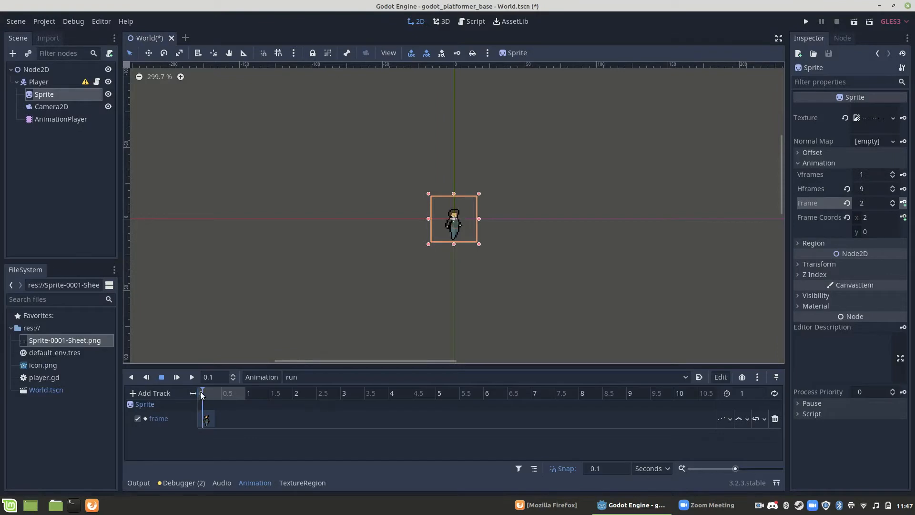
click(890, 200)
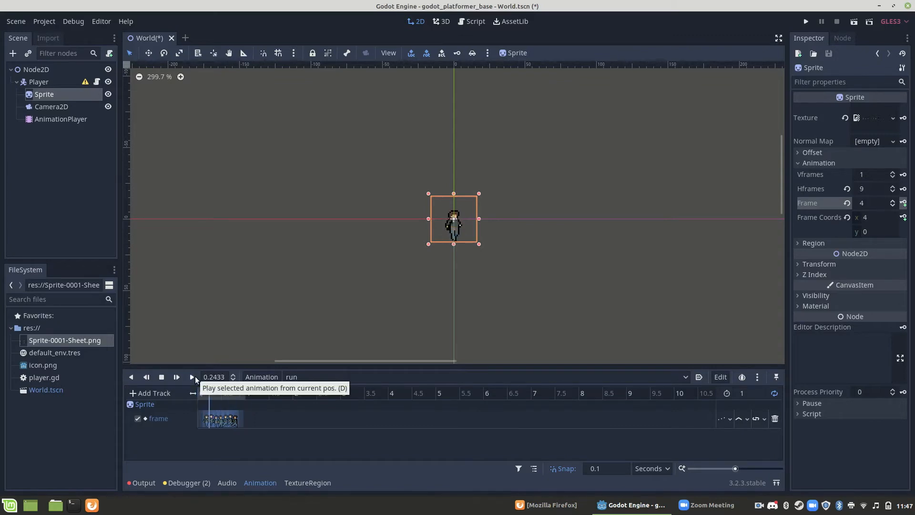
Preview the run animation and confirm its length.
click(192, 376)
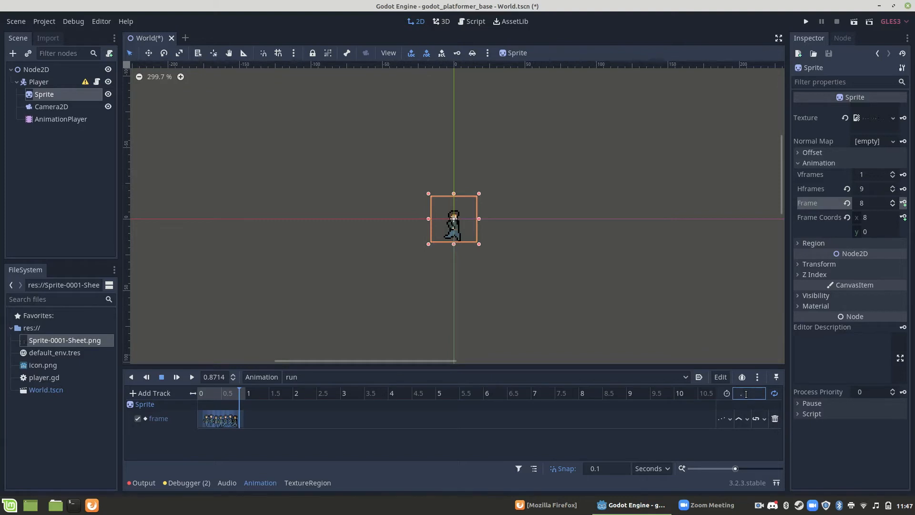
click(191, 376)
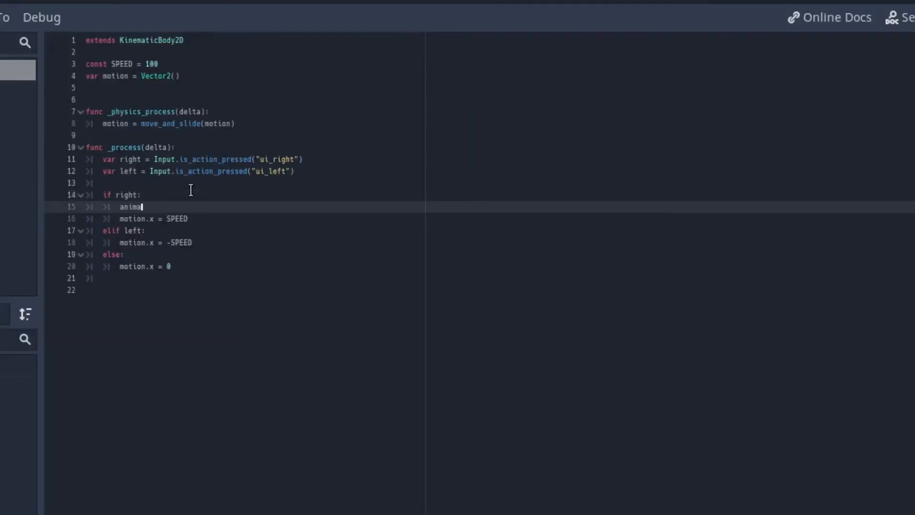
Add animation.play("run") to the right and left branches and animation.play("idle") to the else branch.
text(tion.play)
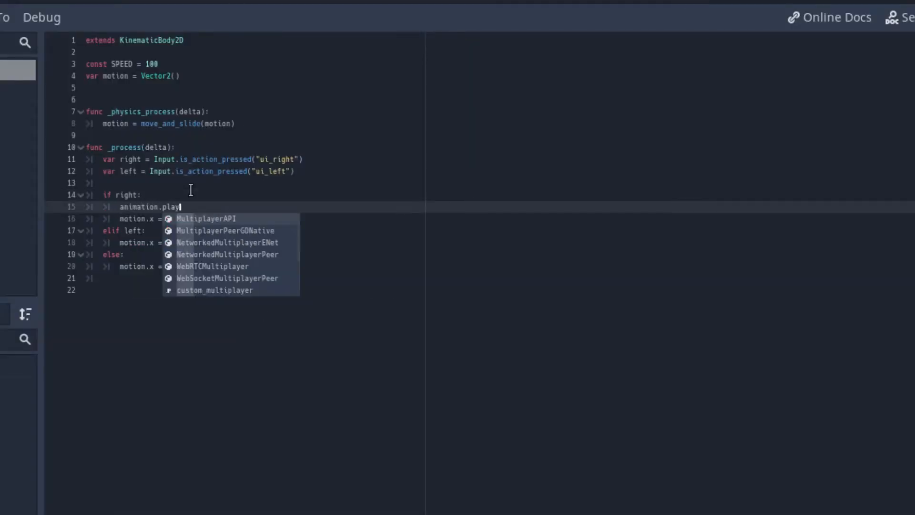
text(("run")
text(animation.play(")
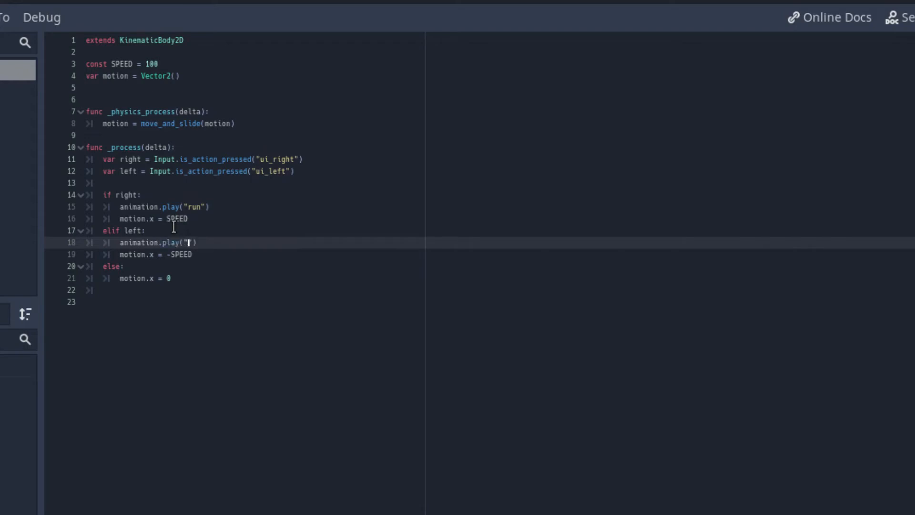
text(run)
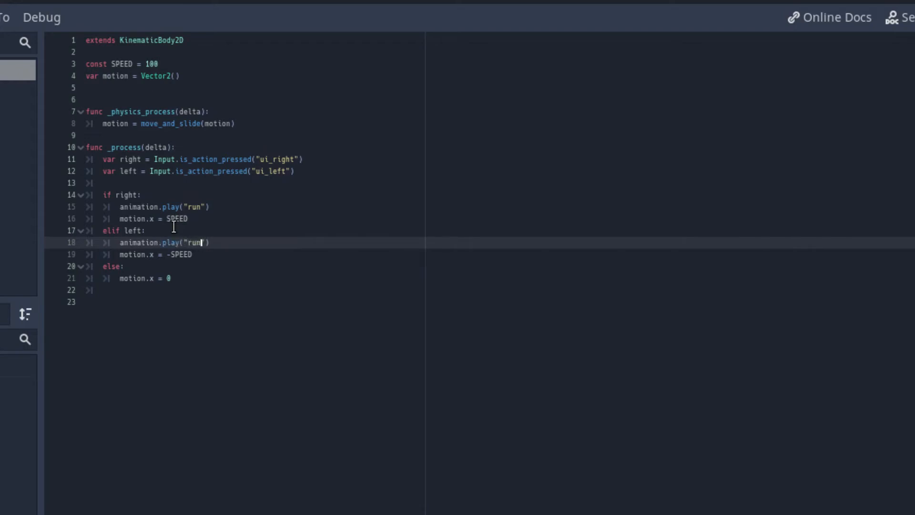
key(enter)
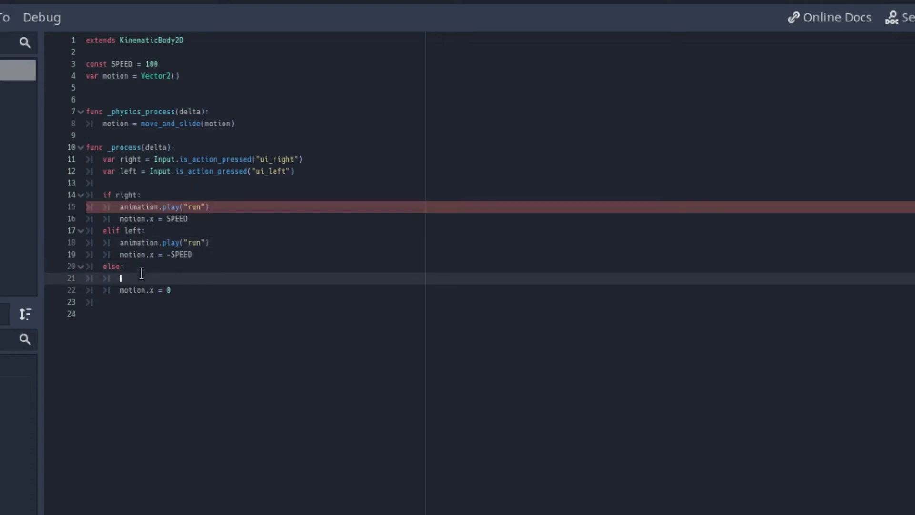
text(animation.play("idle)
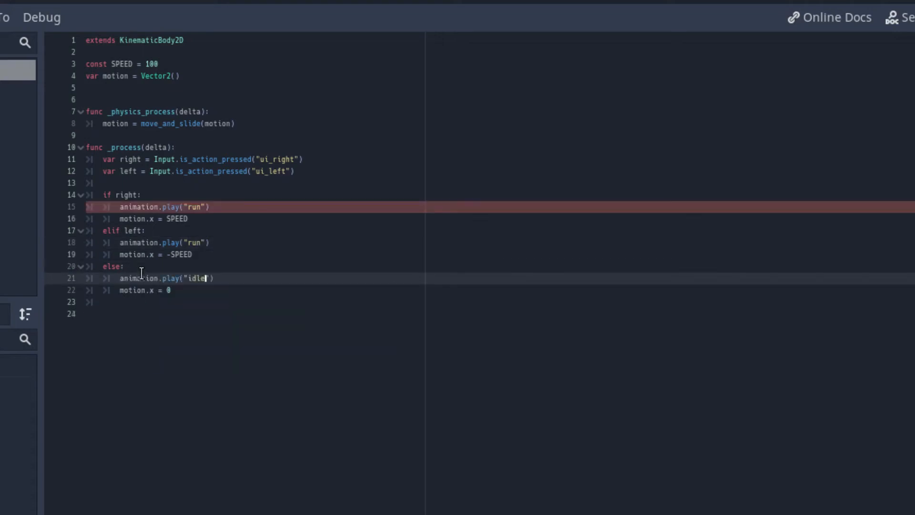
click(86, 207)
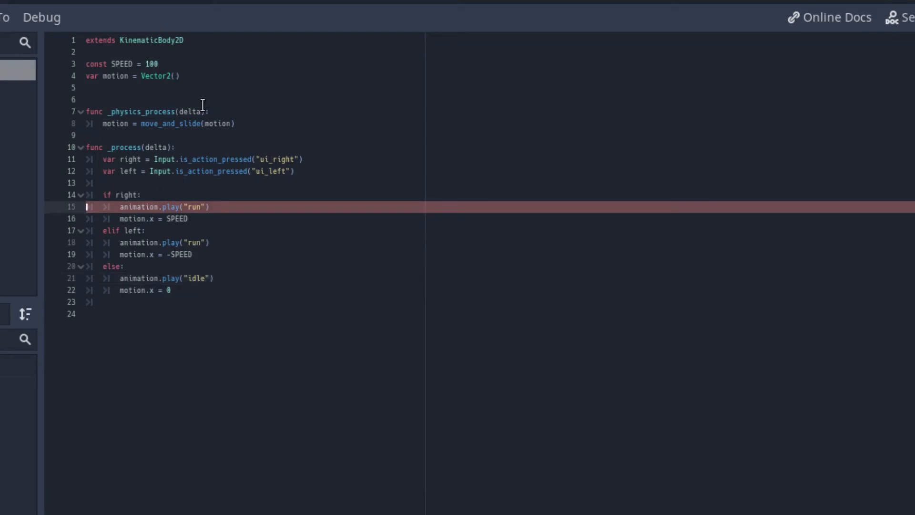
Declare onready var animation = $AnimationPlayer below the motion variable.
key(Return)
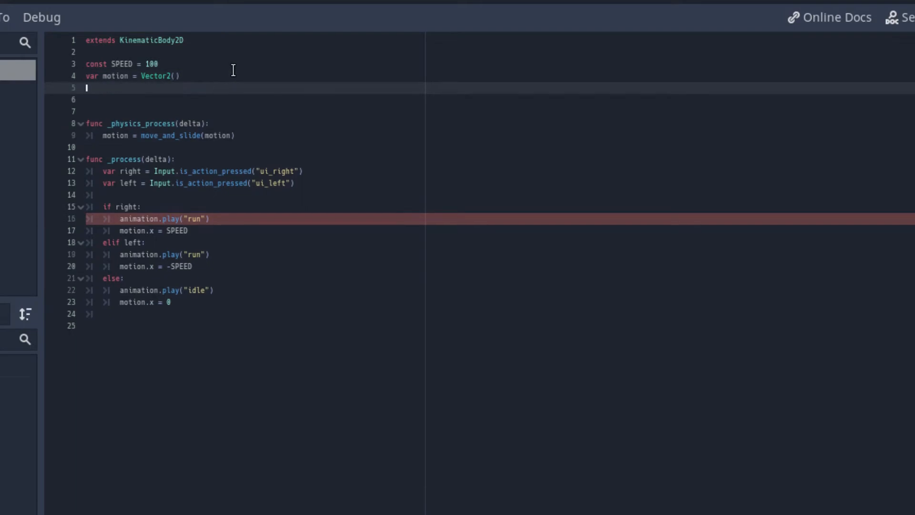
text(v)
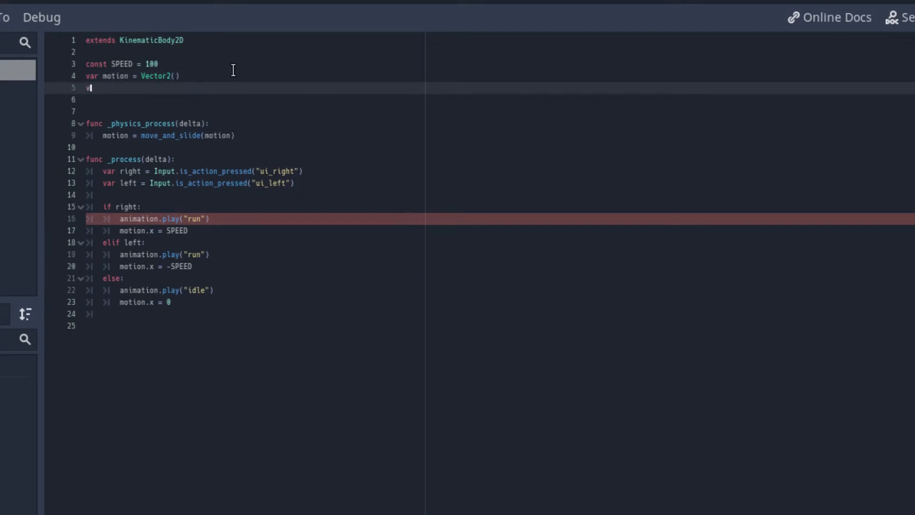
text(onready var)
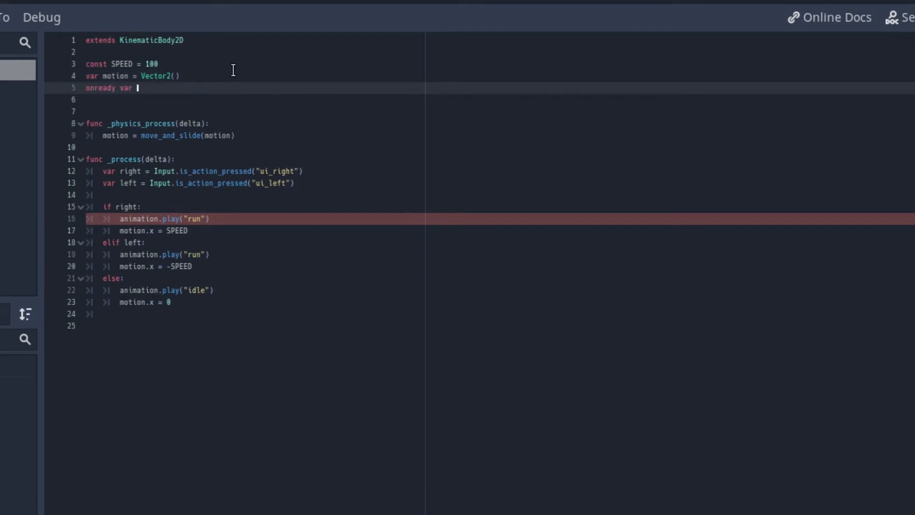
text(animation =)
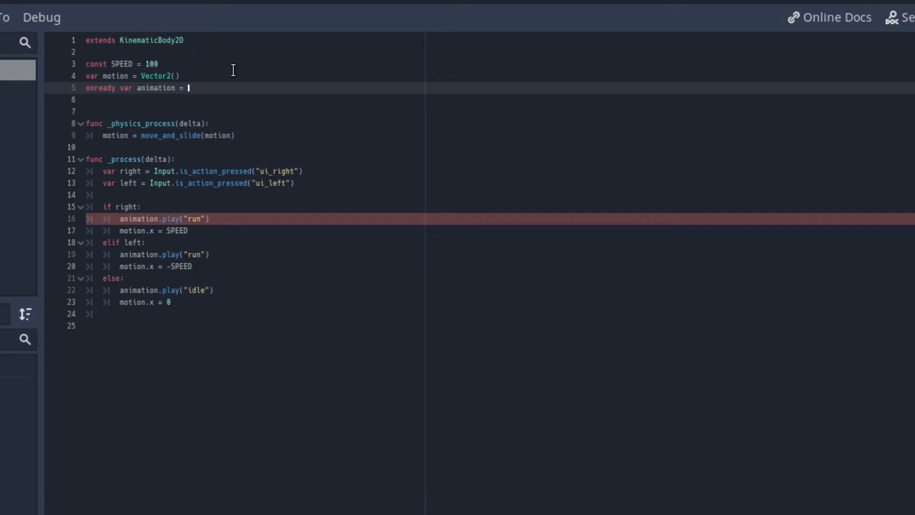
text($Pla)
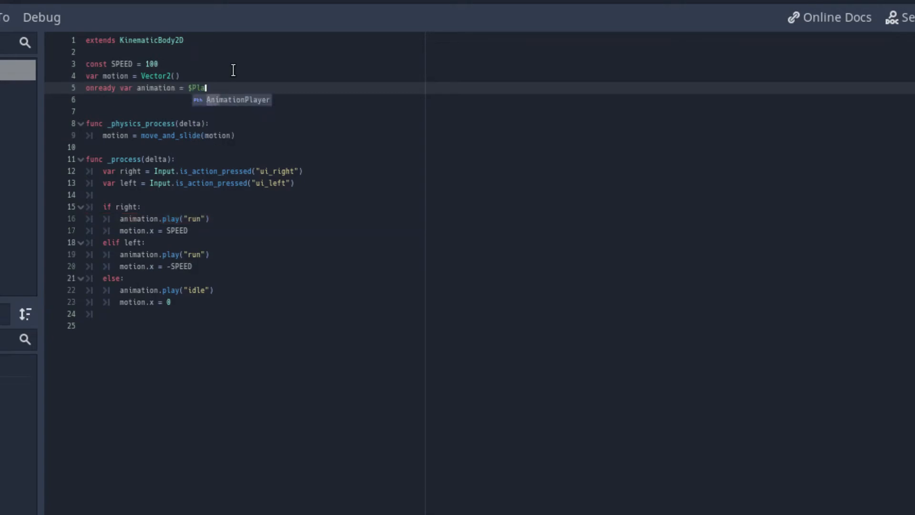
key(backspace)
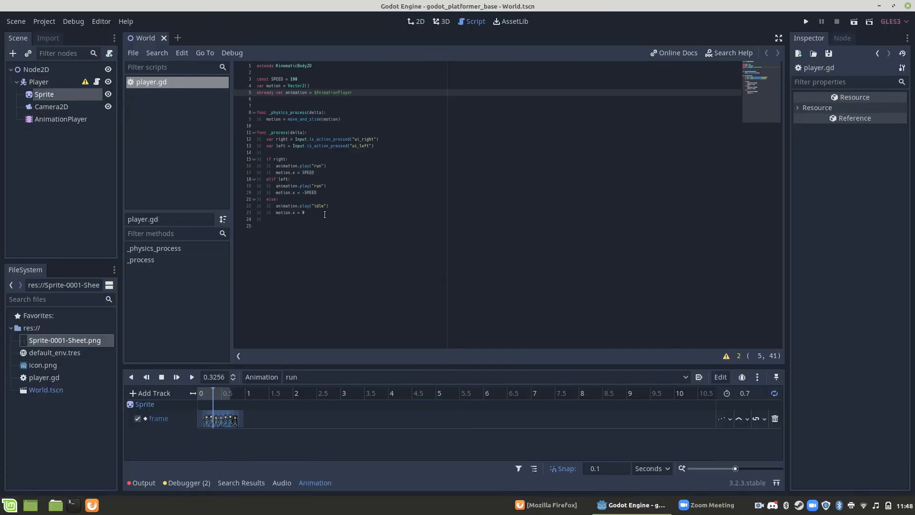
Test-run the game with the animation script, then close the debug window.
click(804, 21)
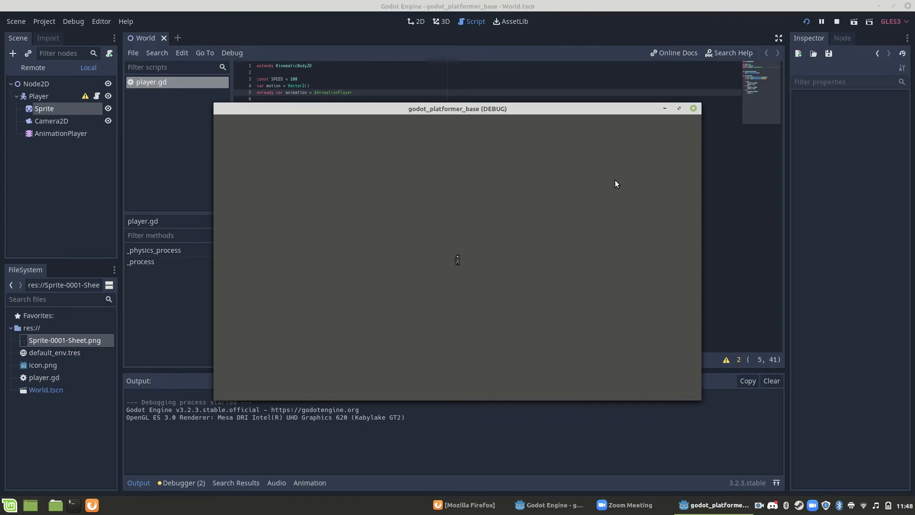
mouse_move(661, 122)
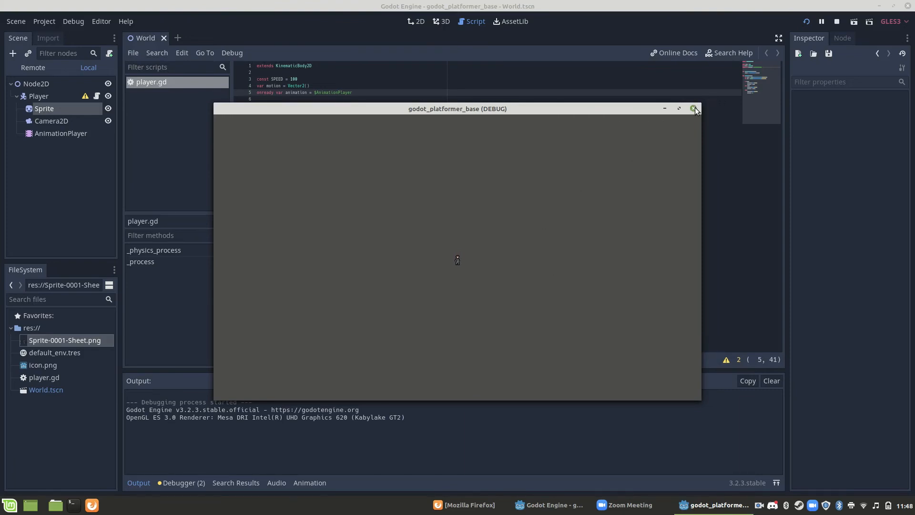
click(694, 108)
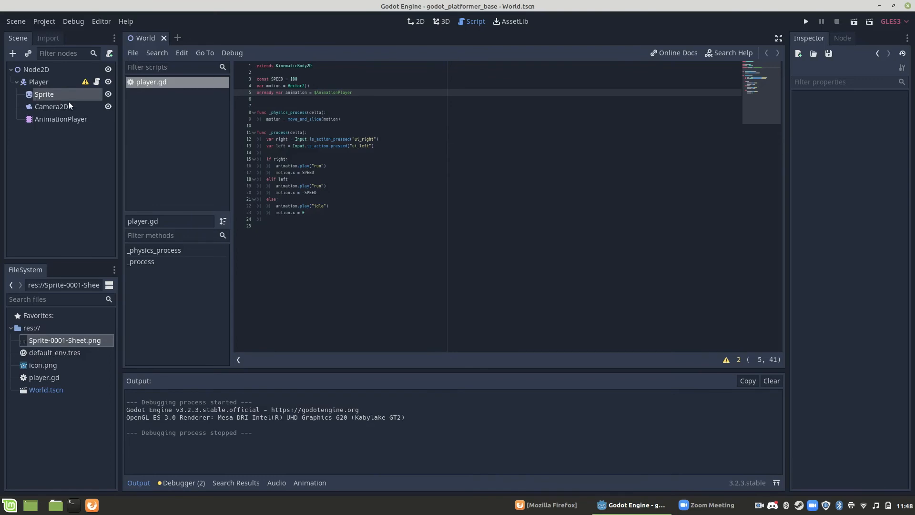
mouse_move(332, 165)
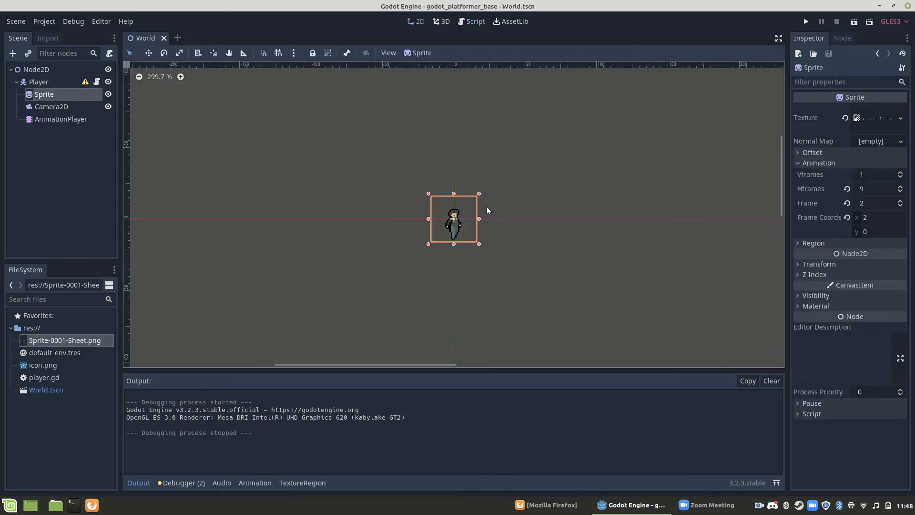
Add $Sprite.flip_h = false under if right and $Sprite.flip_h = true under elif left.
click(469, 21)
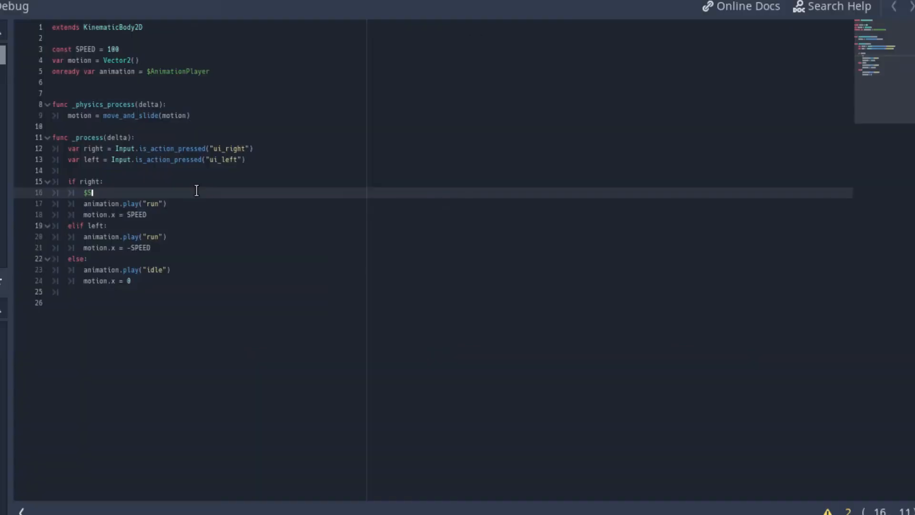
text(Sprite.flip_h)
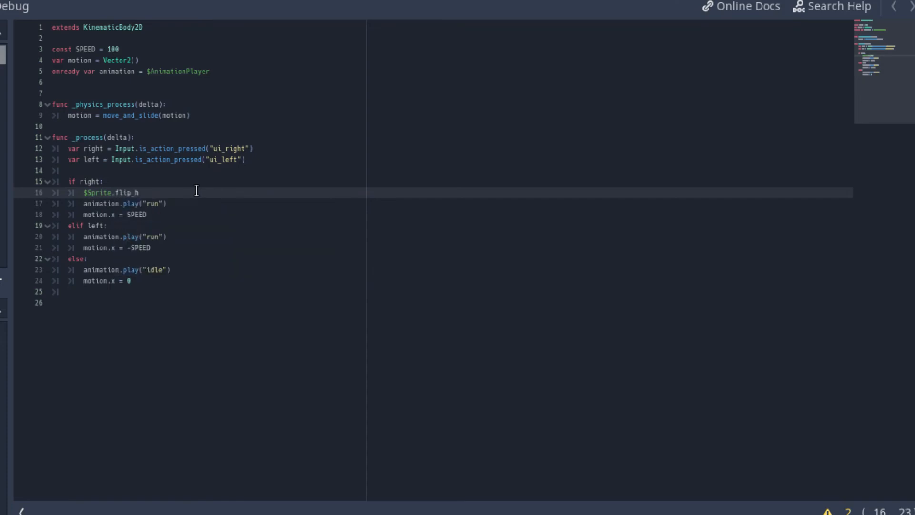
text(= t)
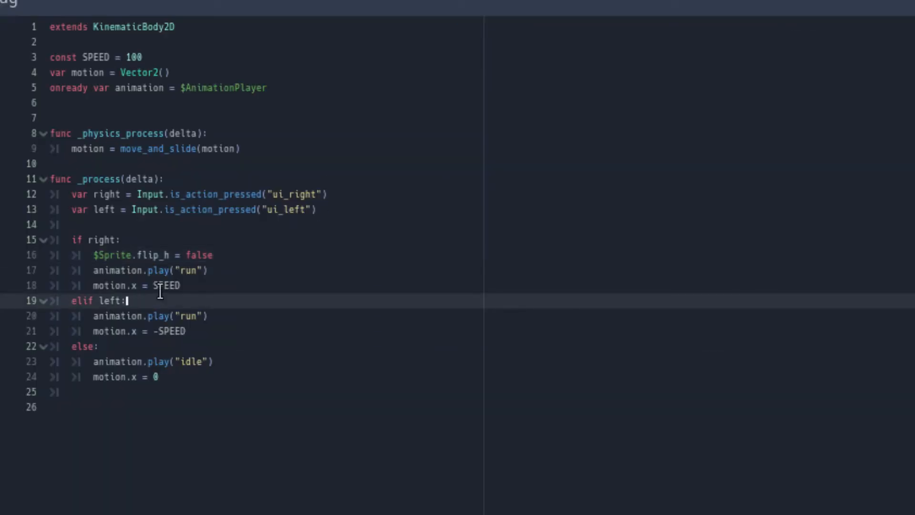
text($Sp)
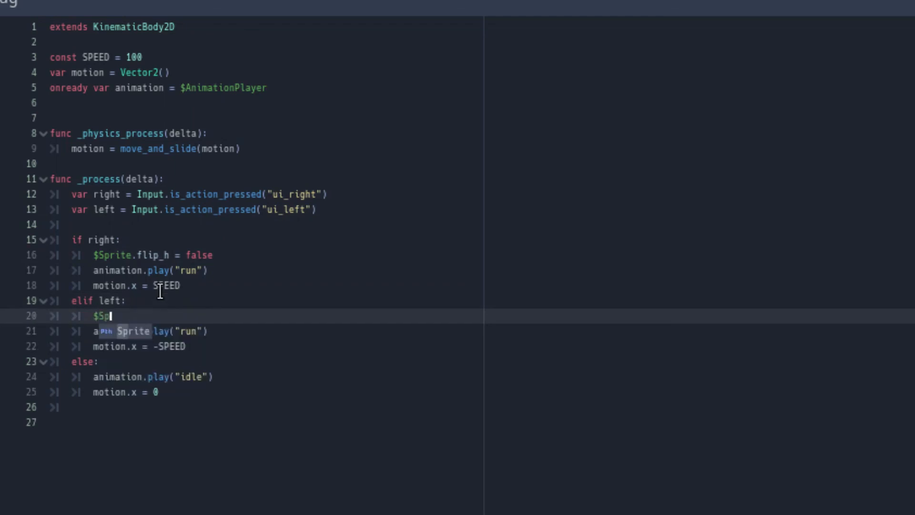
text(.)
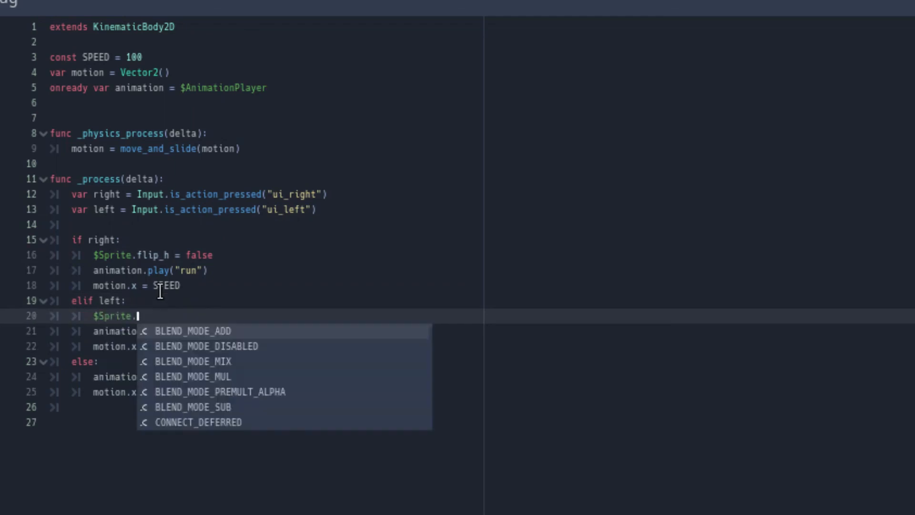
text(flip_h)
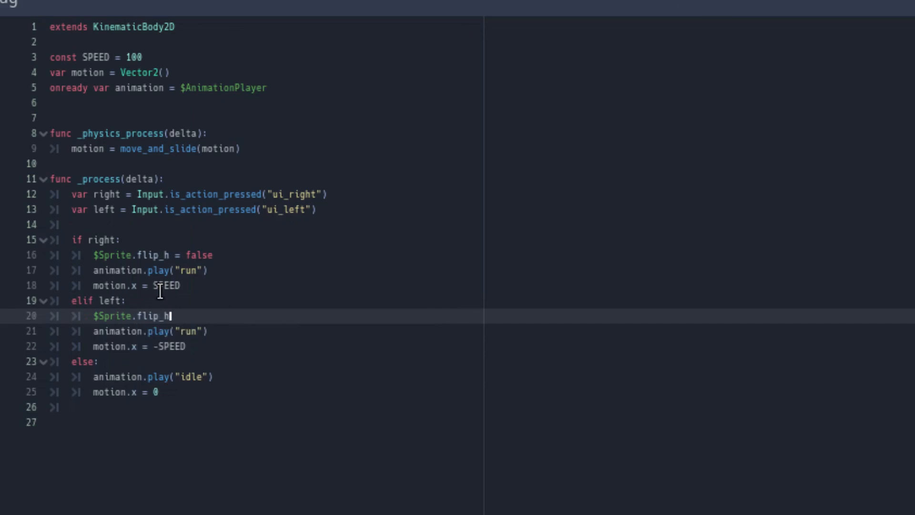
text(= true)
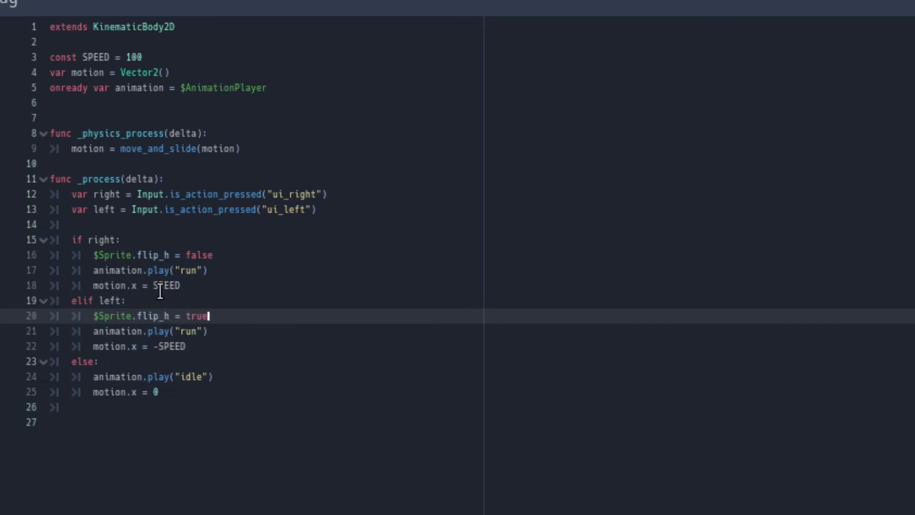